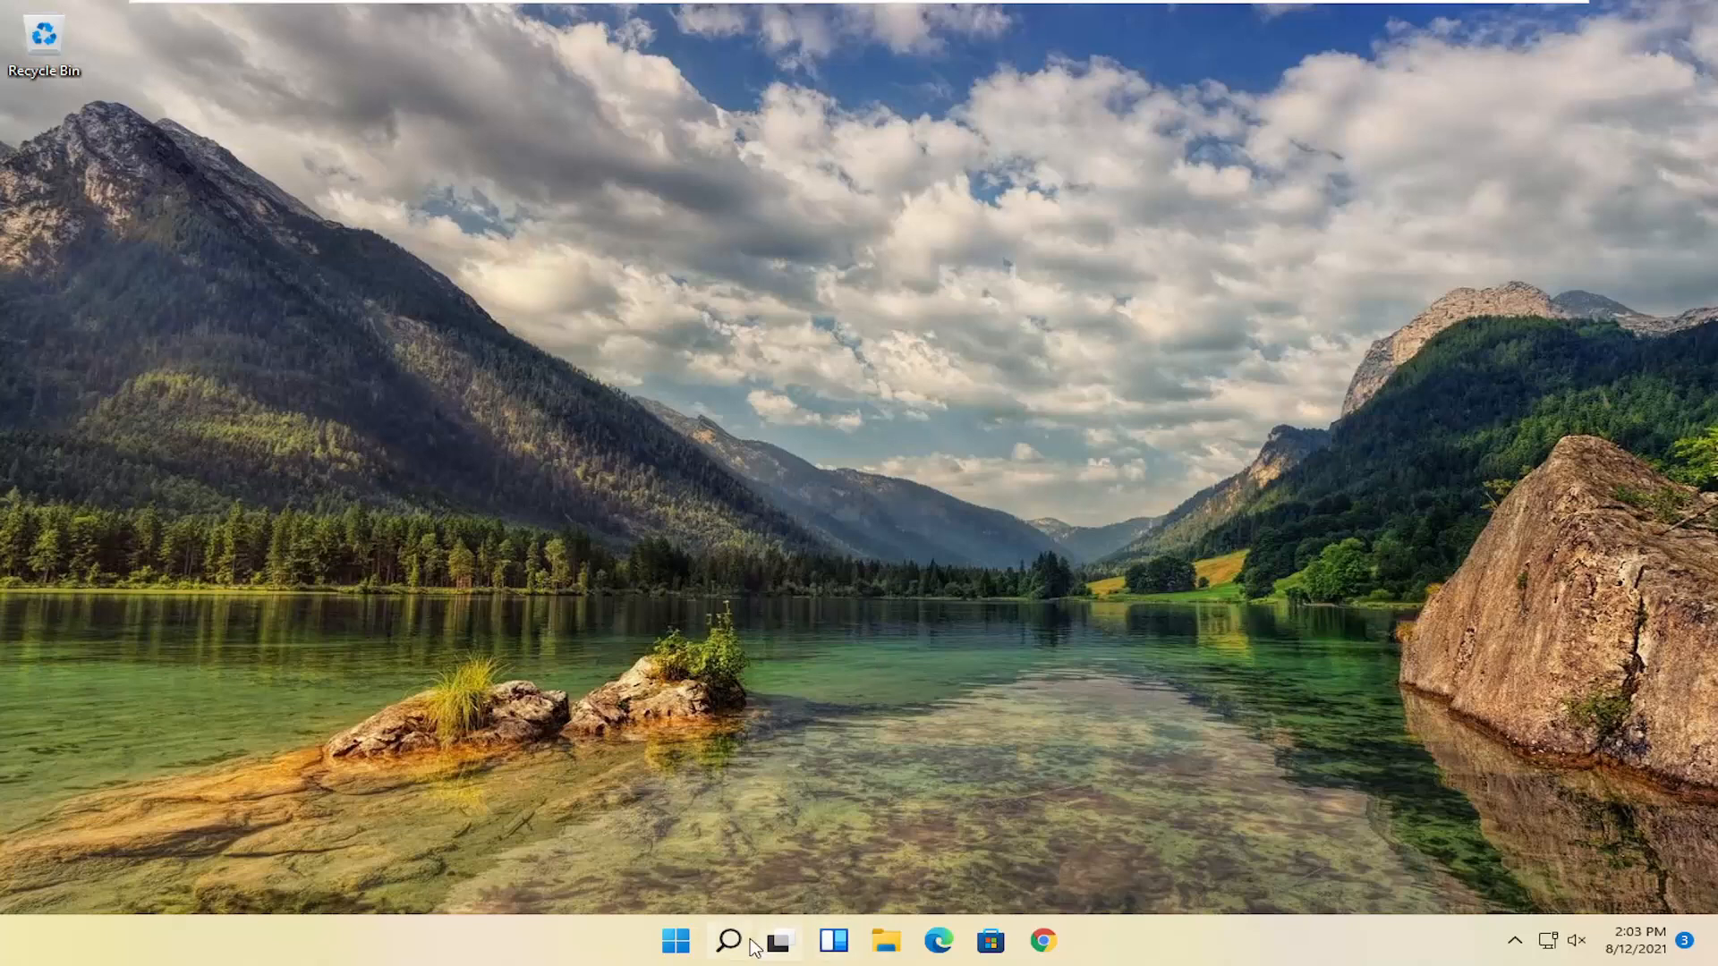
Step: Search 'advanced system' and open View advanced system settings in System Properties
{"action": "left_click", "coordinate": [728, 941]}
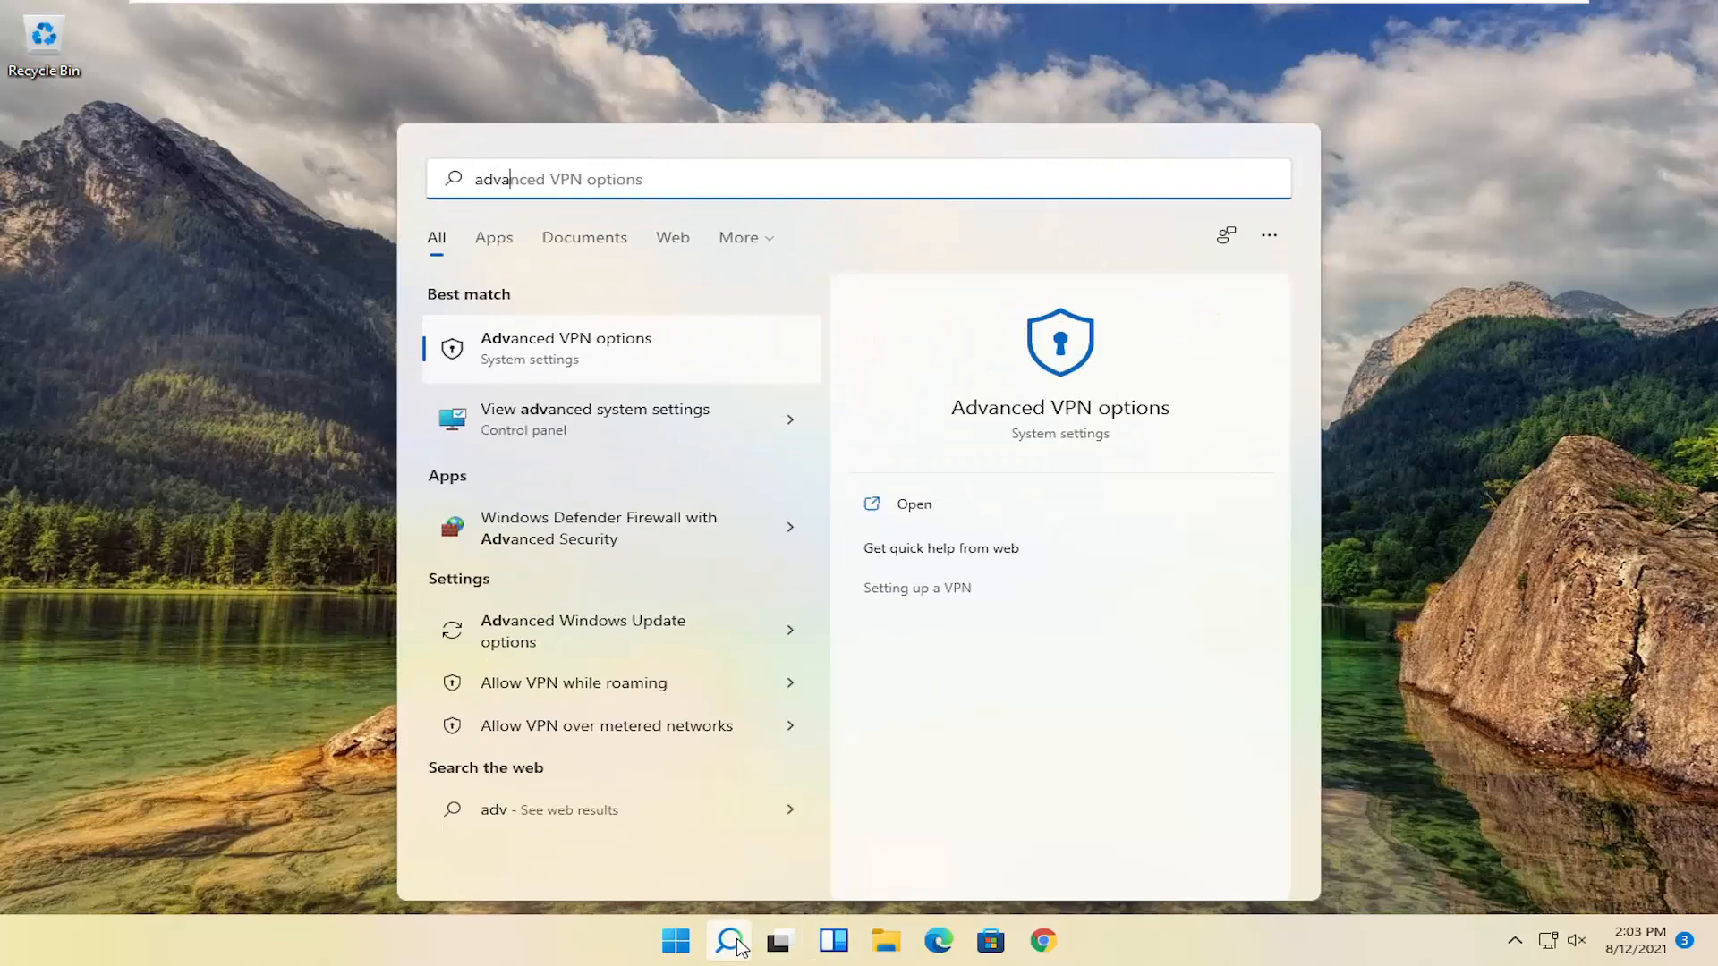
{"action": "type", "text": "advanced system"}
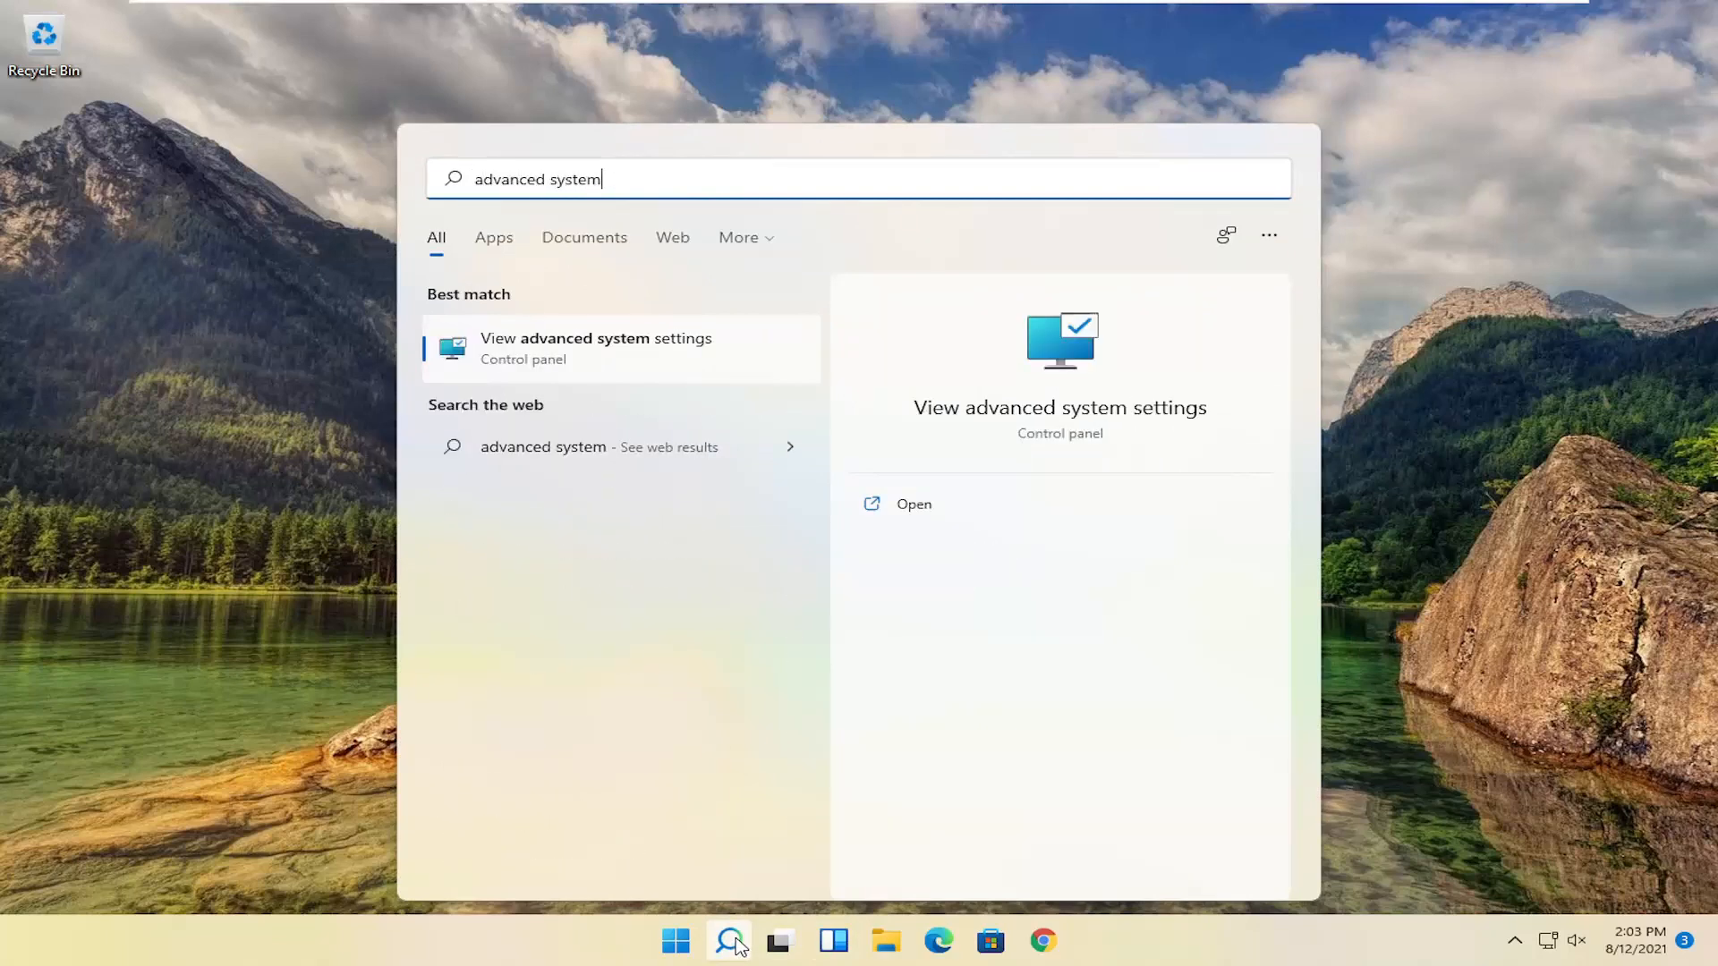
{"action": "mouse_move", "coordinate": [646, 351]}
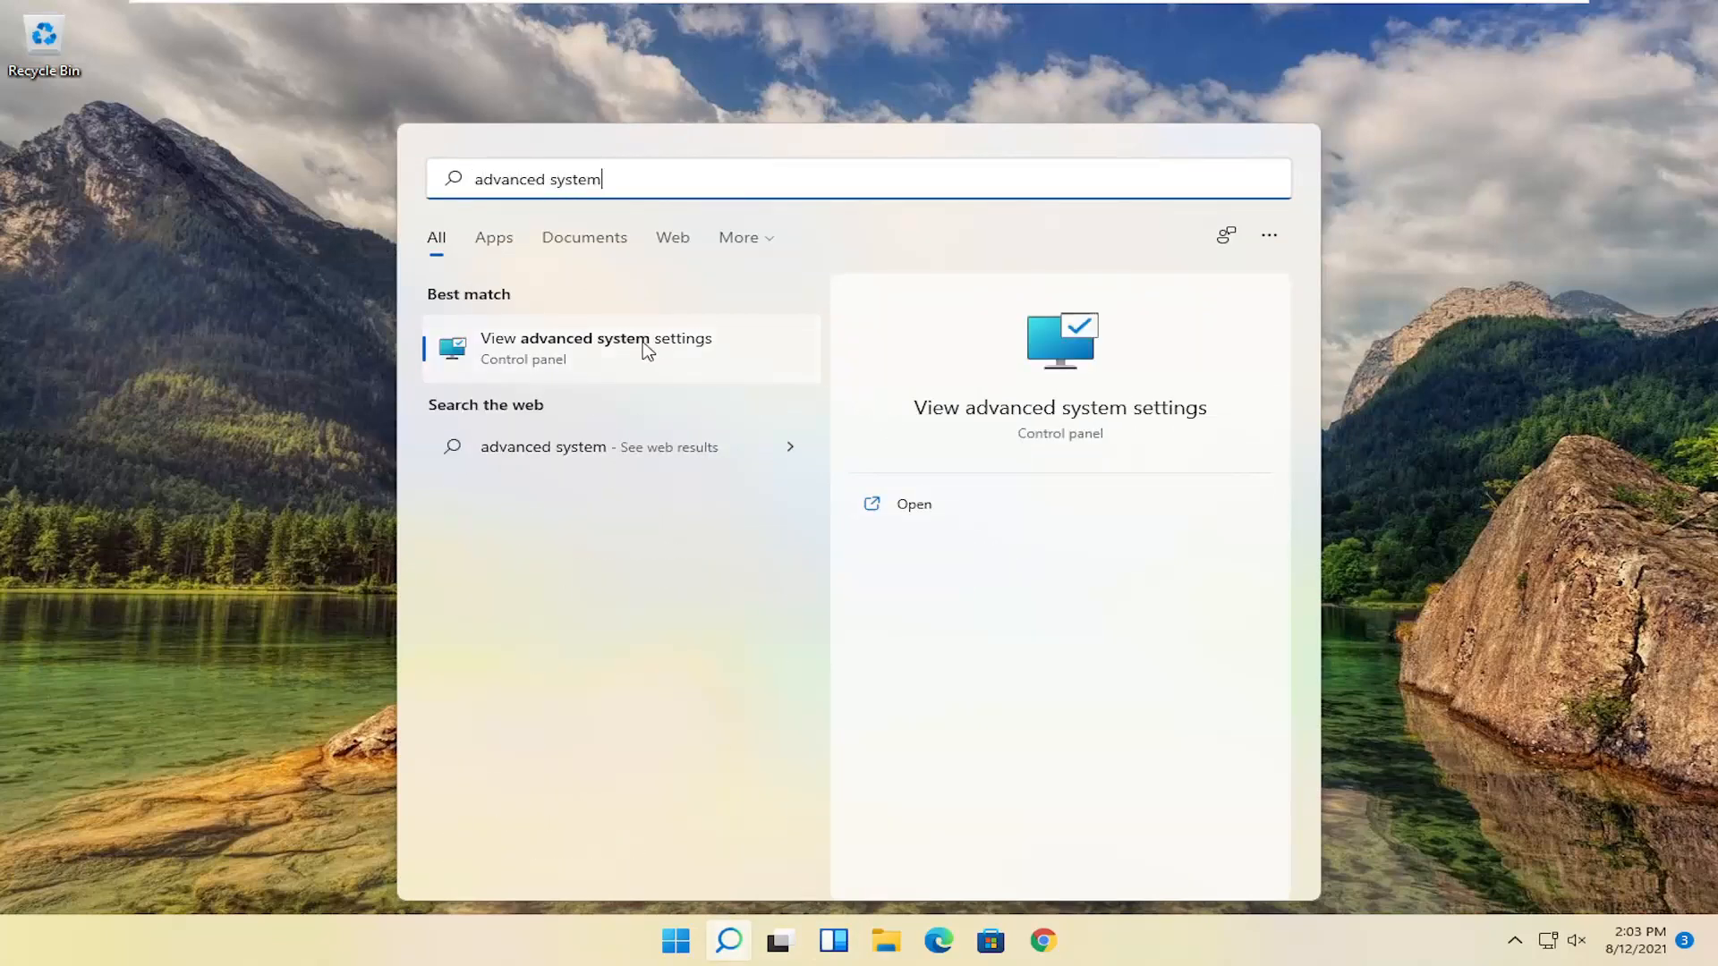
{"action": "left_click", "coordinate": [596, 348]}
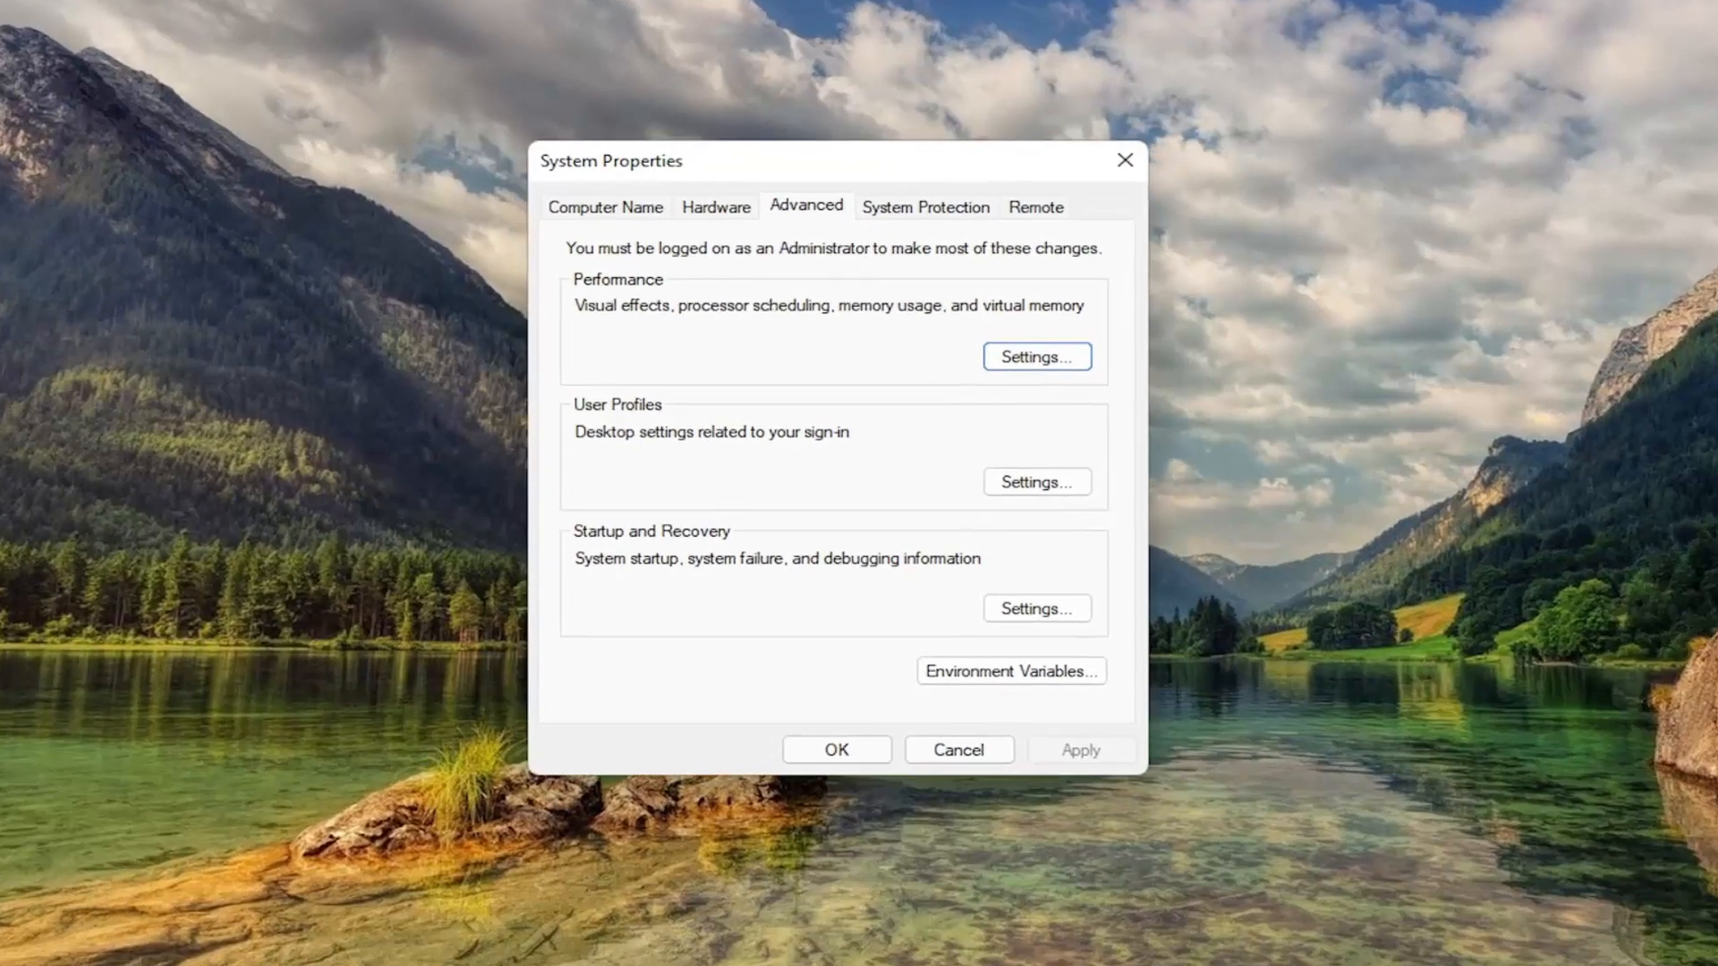
Step: Open Performance Options on its Advanced tab, showing the 1408 MB paging file total
{"action": "left_click", "coordinate": [1034, 356]}
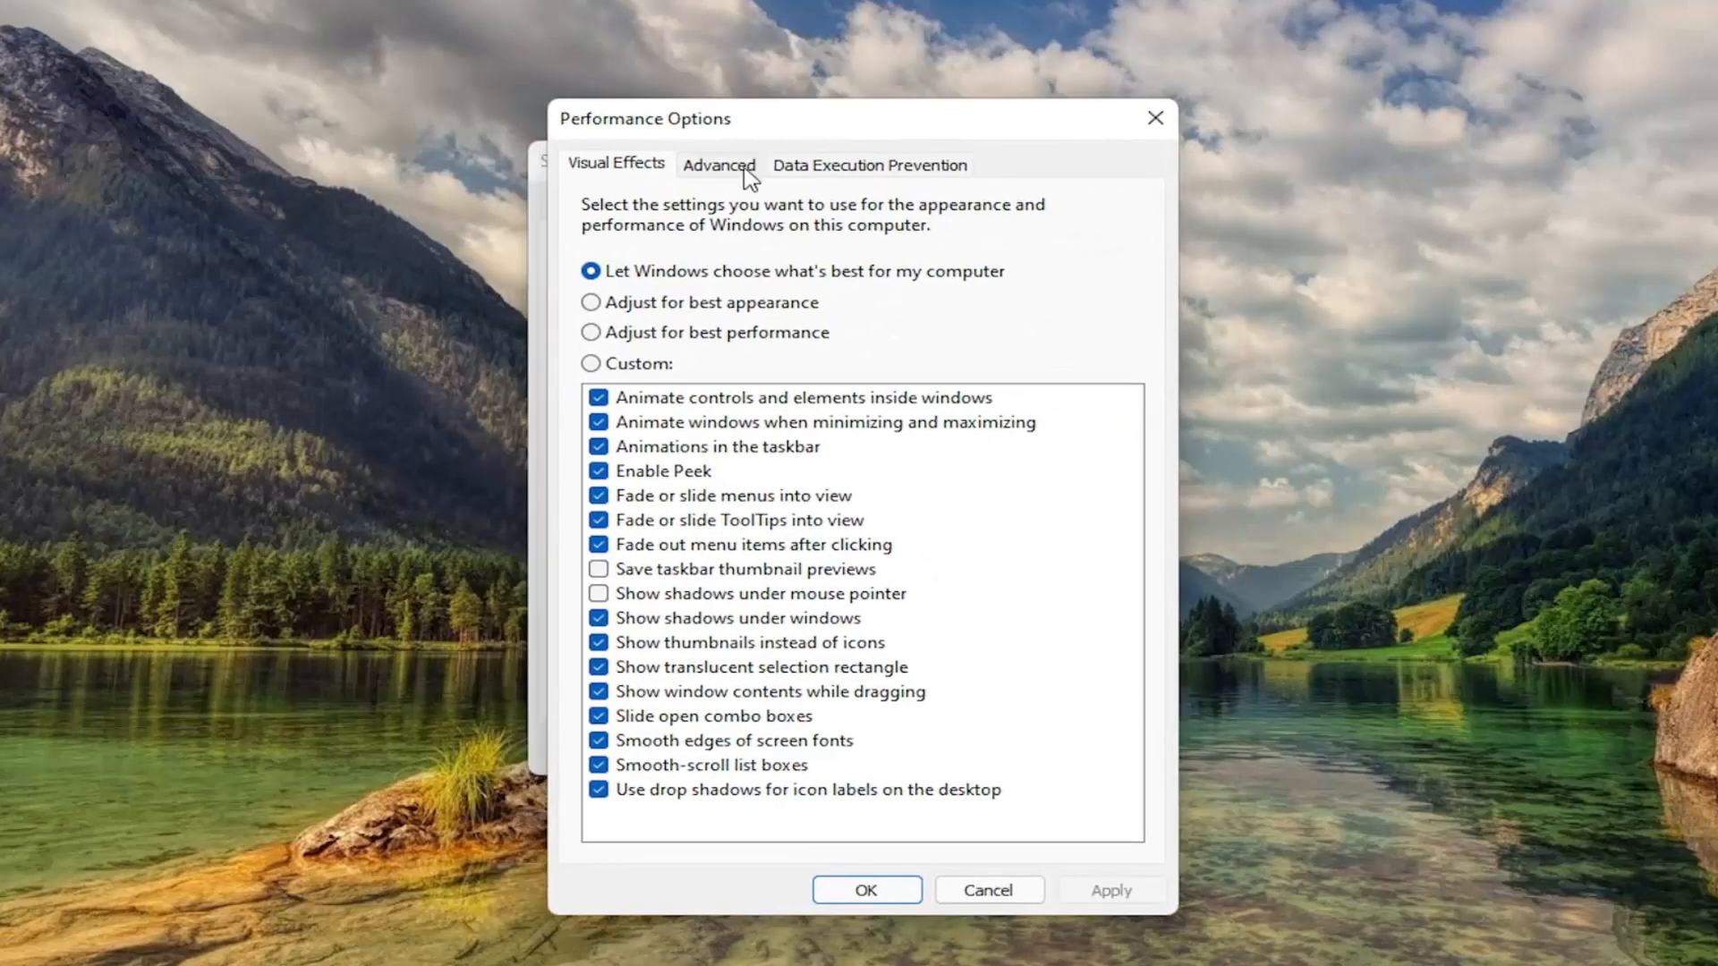
{"action": "left_click", "coordinate": [717, 165]}
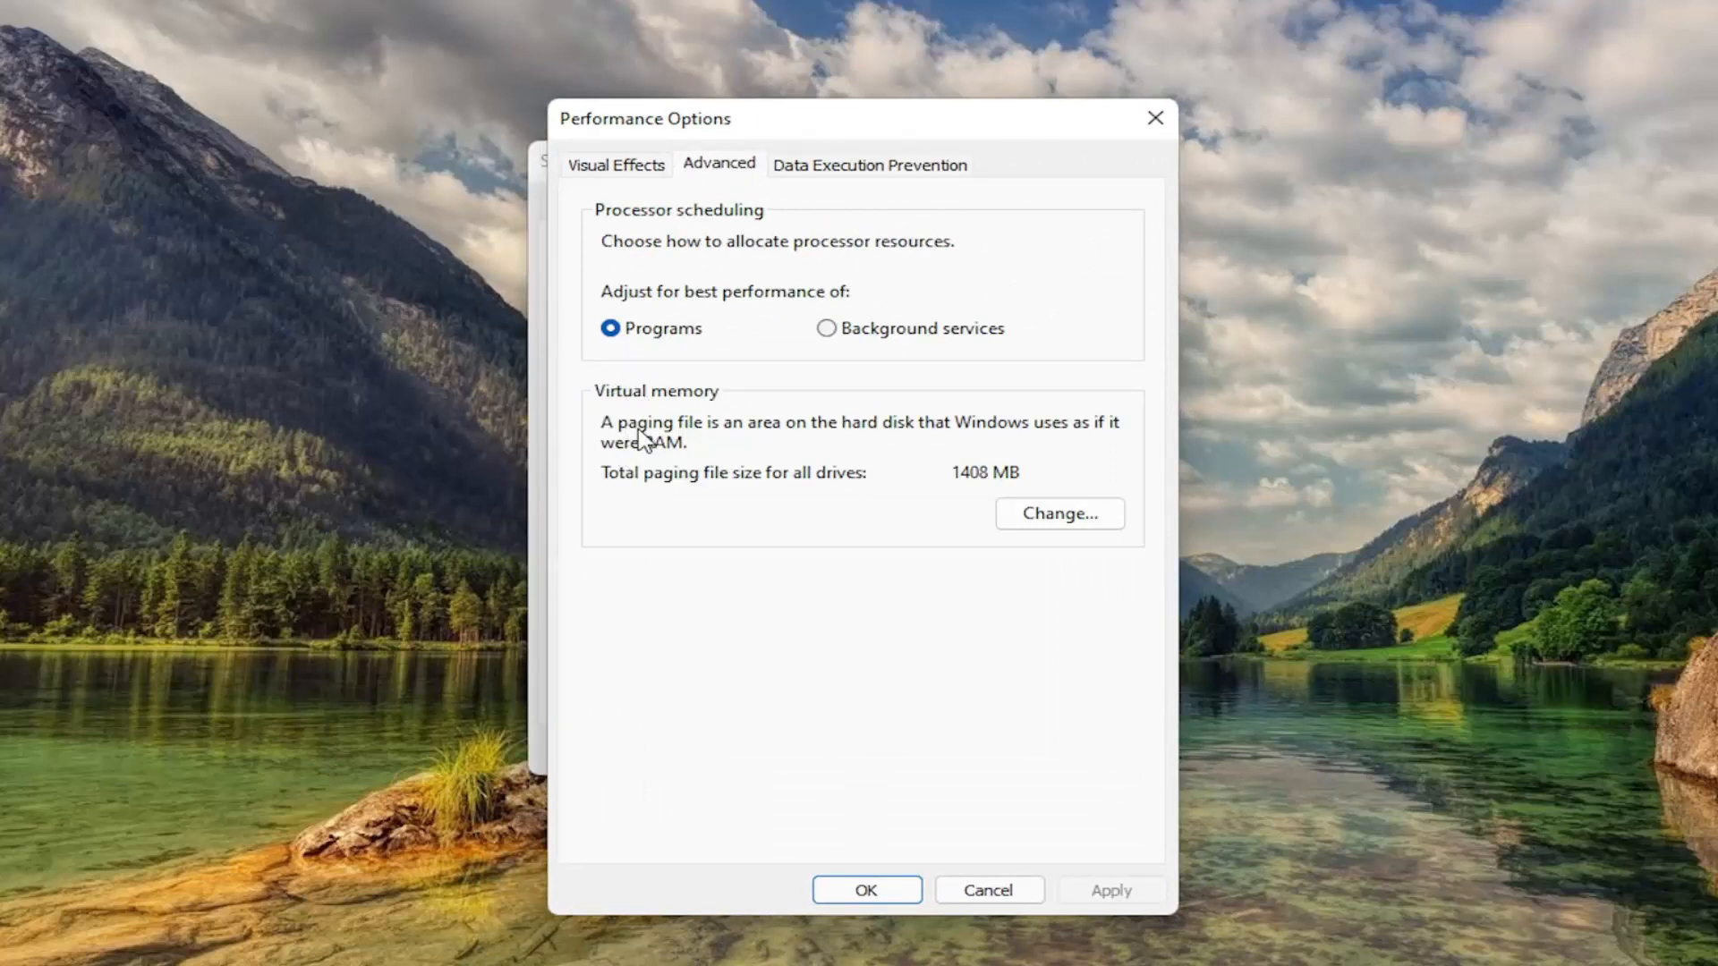
{"action": "mouse_move", "coordinate": [1021, 449]}
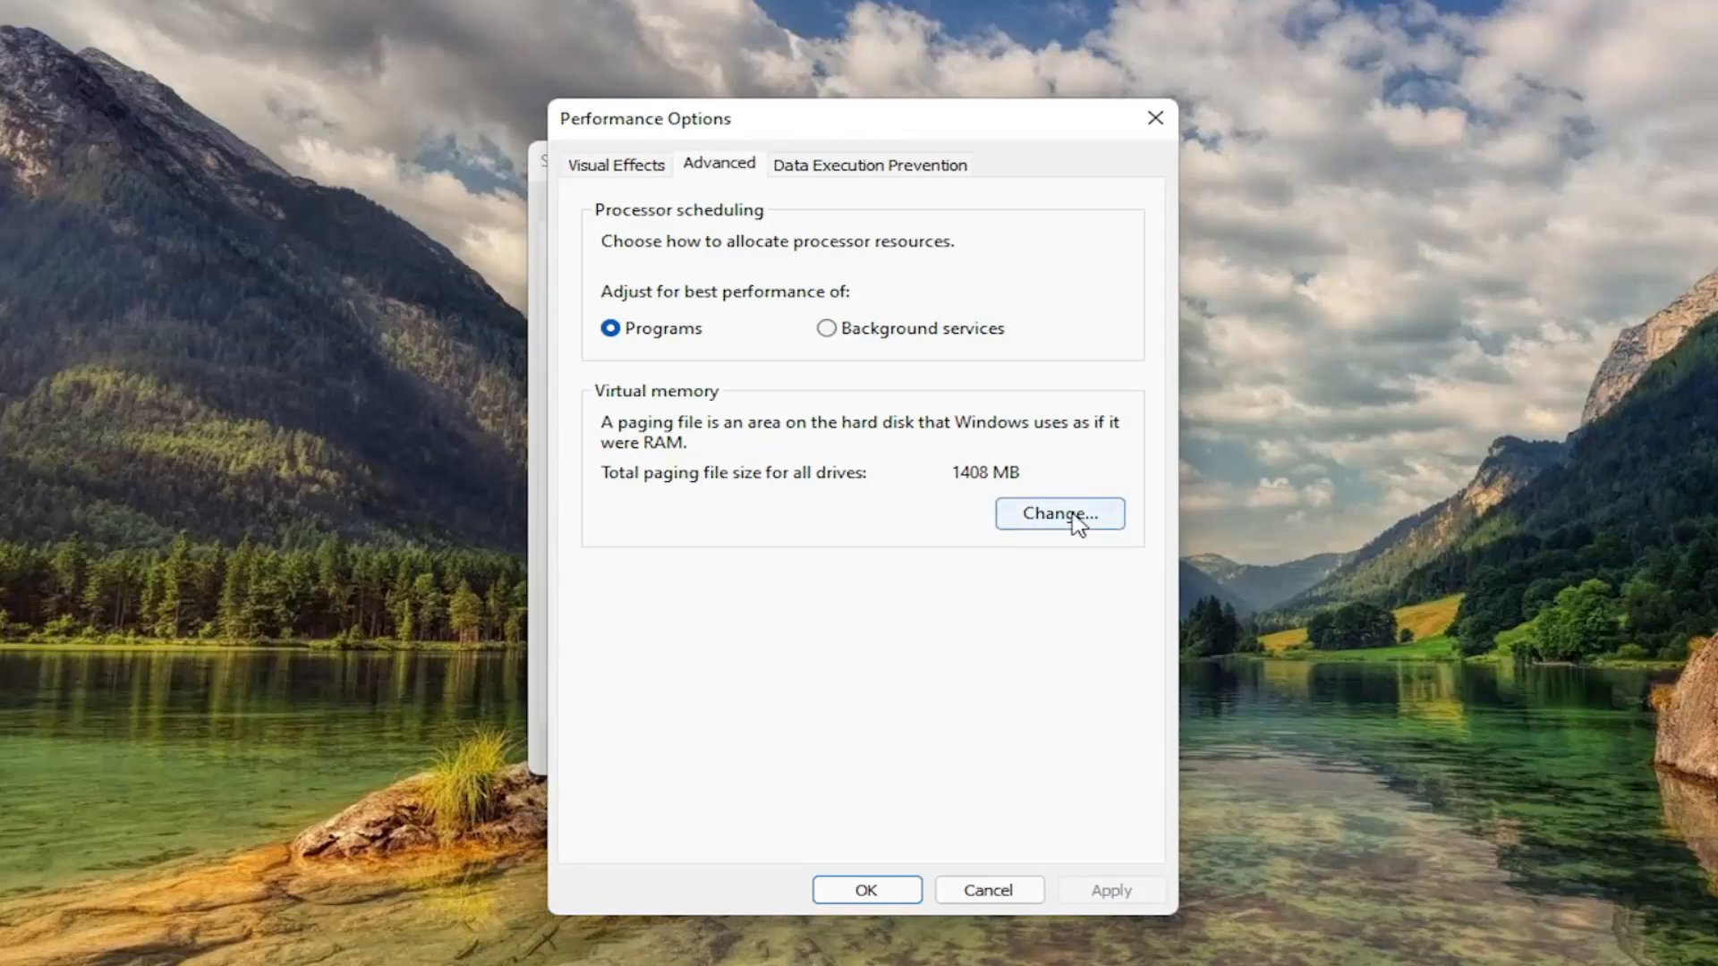
Step: Turn off automatic management and set drive C: paging file to custom 1407–1407 MB
{"action": "left_click", "coordinate": [1059, 514]}
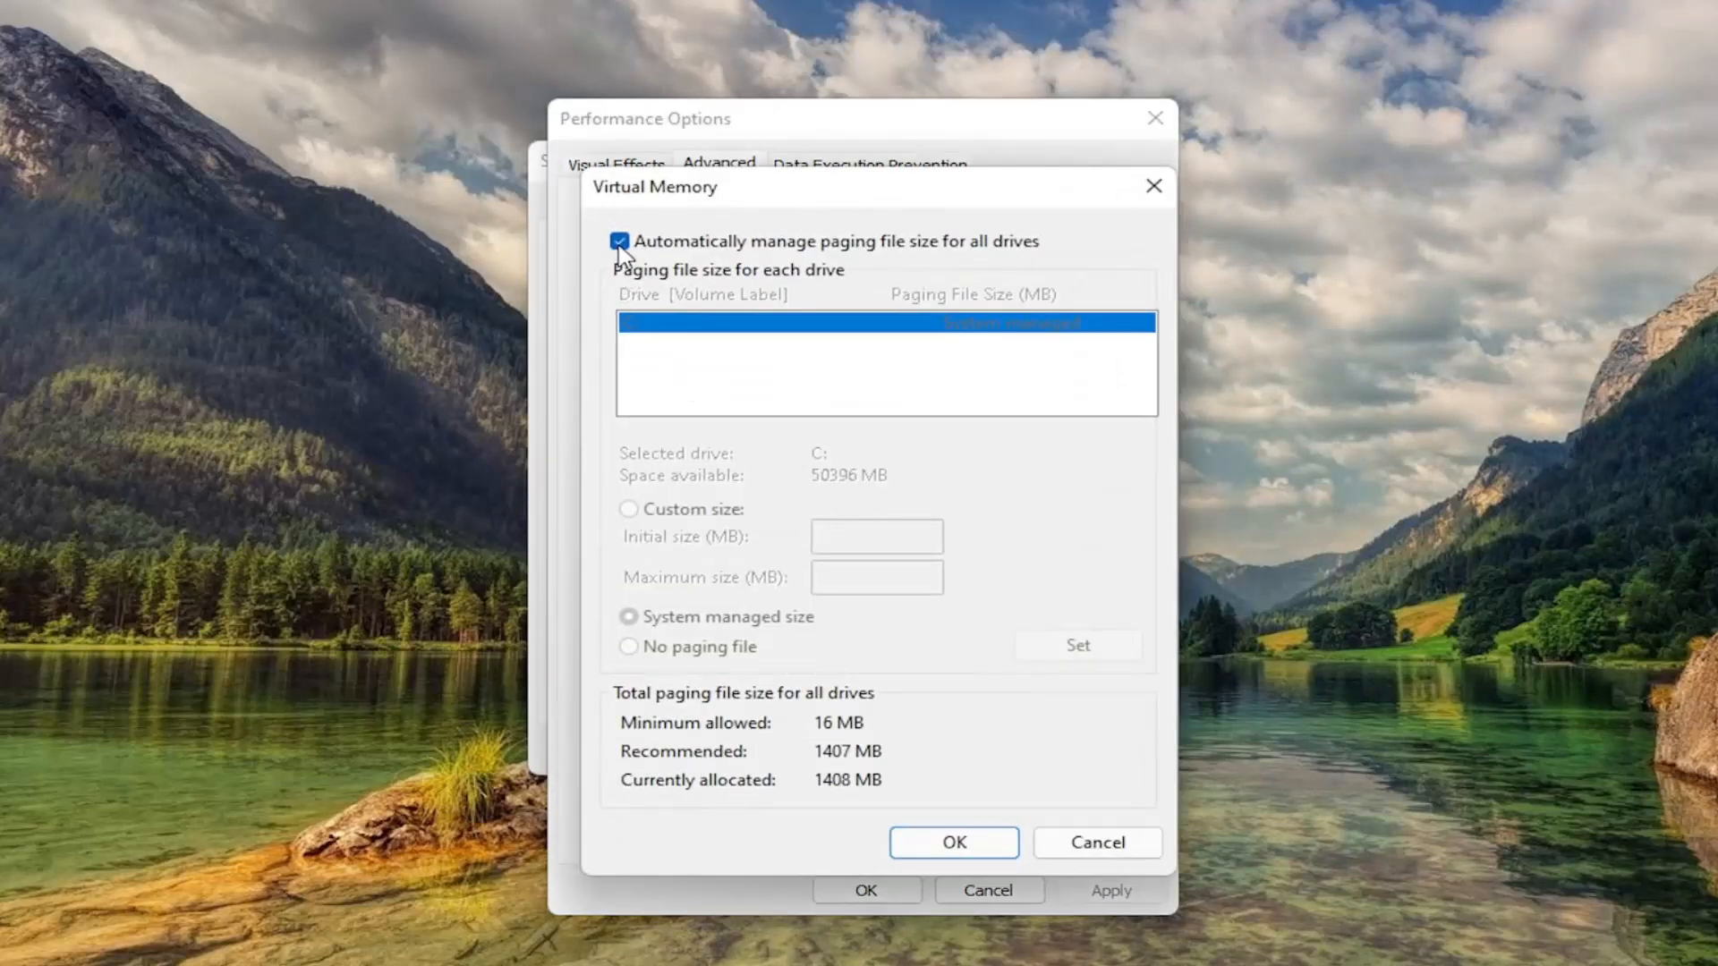
{"action": "left_click", "coordinate": [620, 241]}
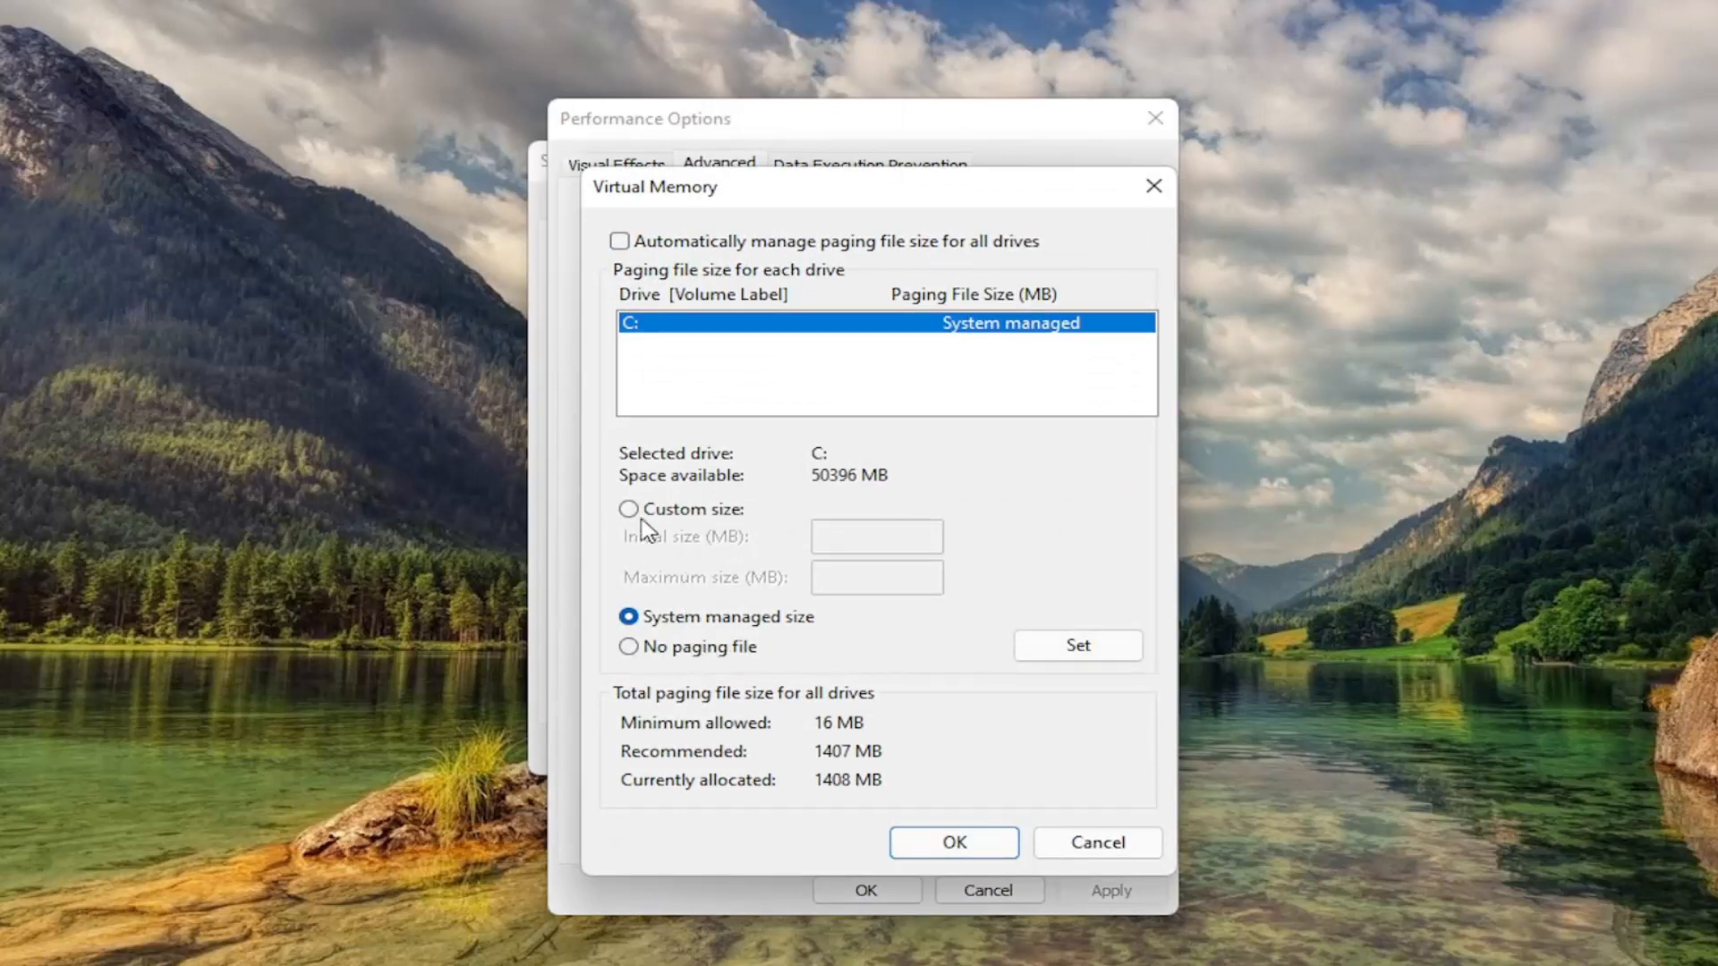
{"action": "left_click", "coordinate": [629, 509]}
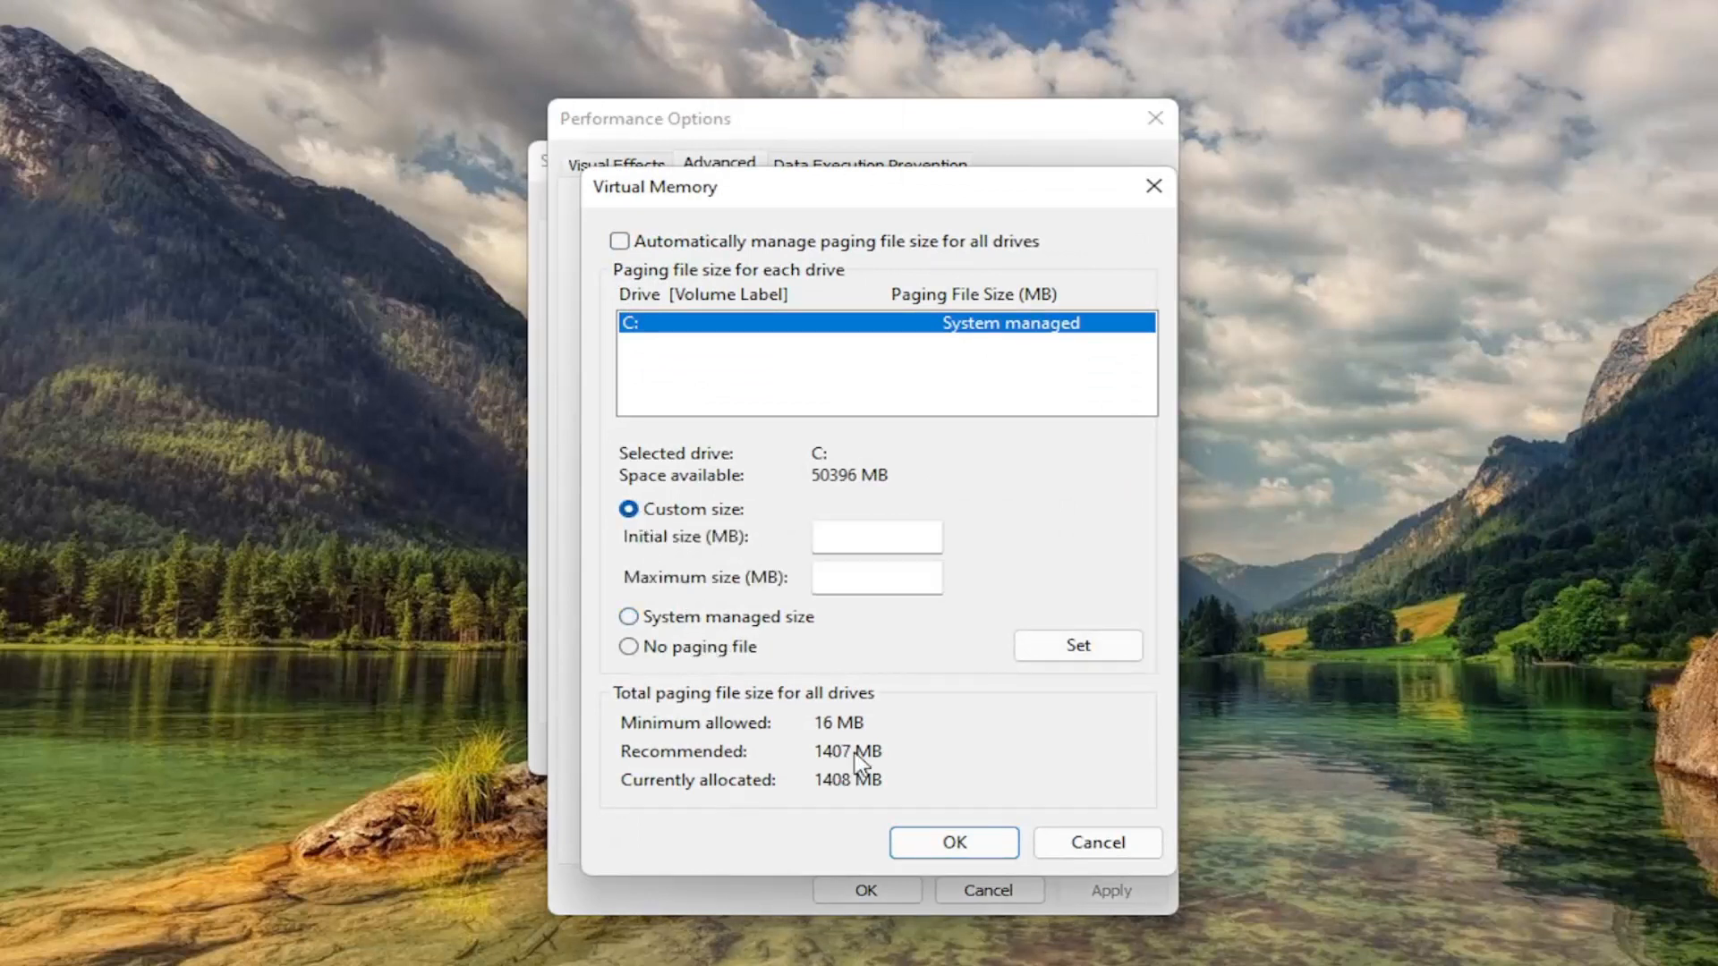
{"action": "type", "text": "1407"}
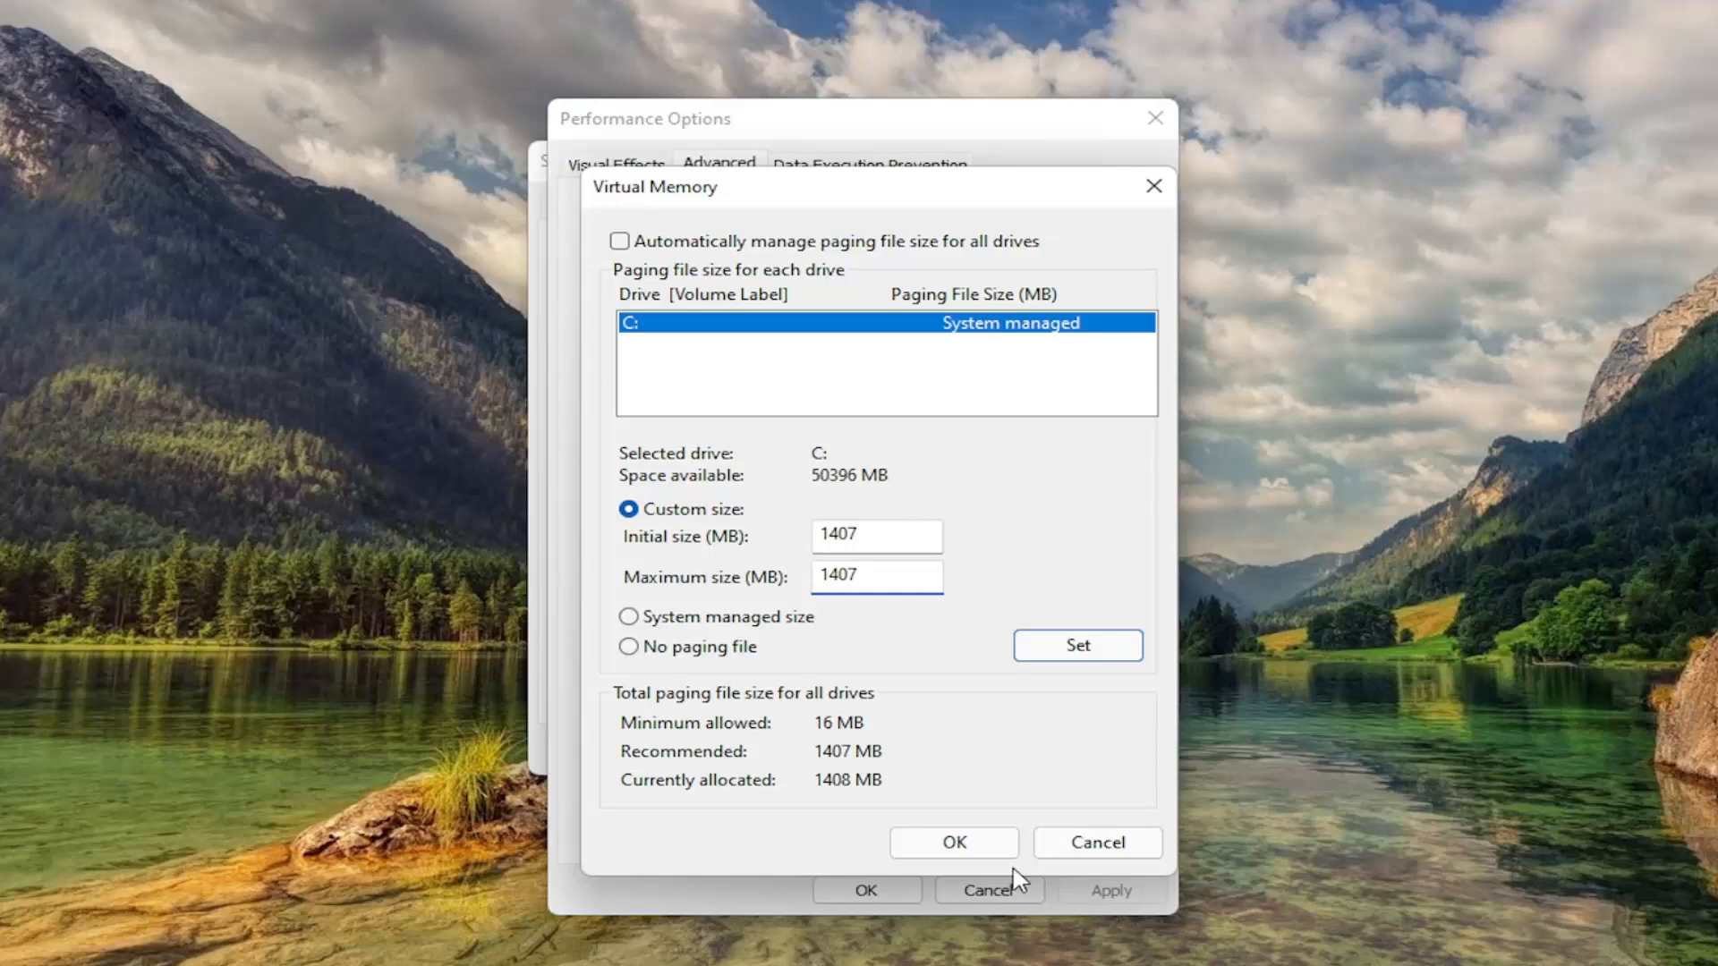
{"action": "left_click", "coordinate": [1076, 645]}
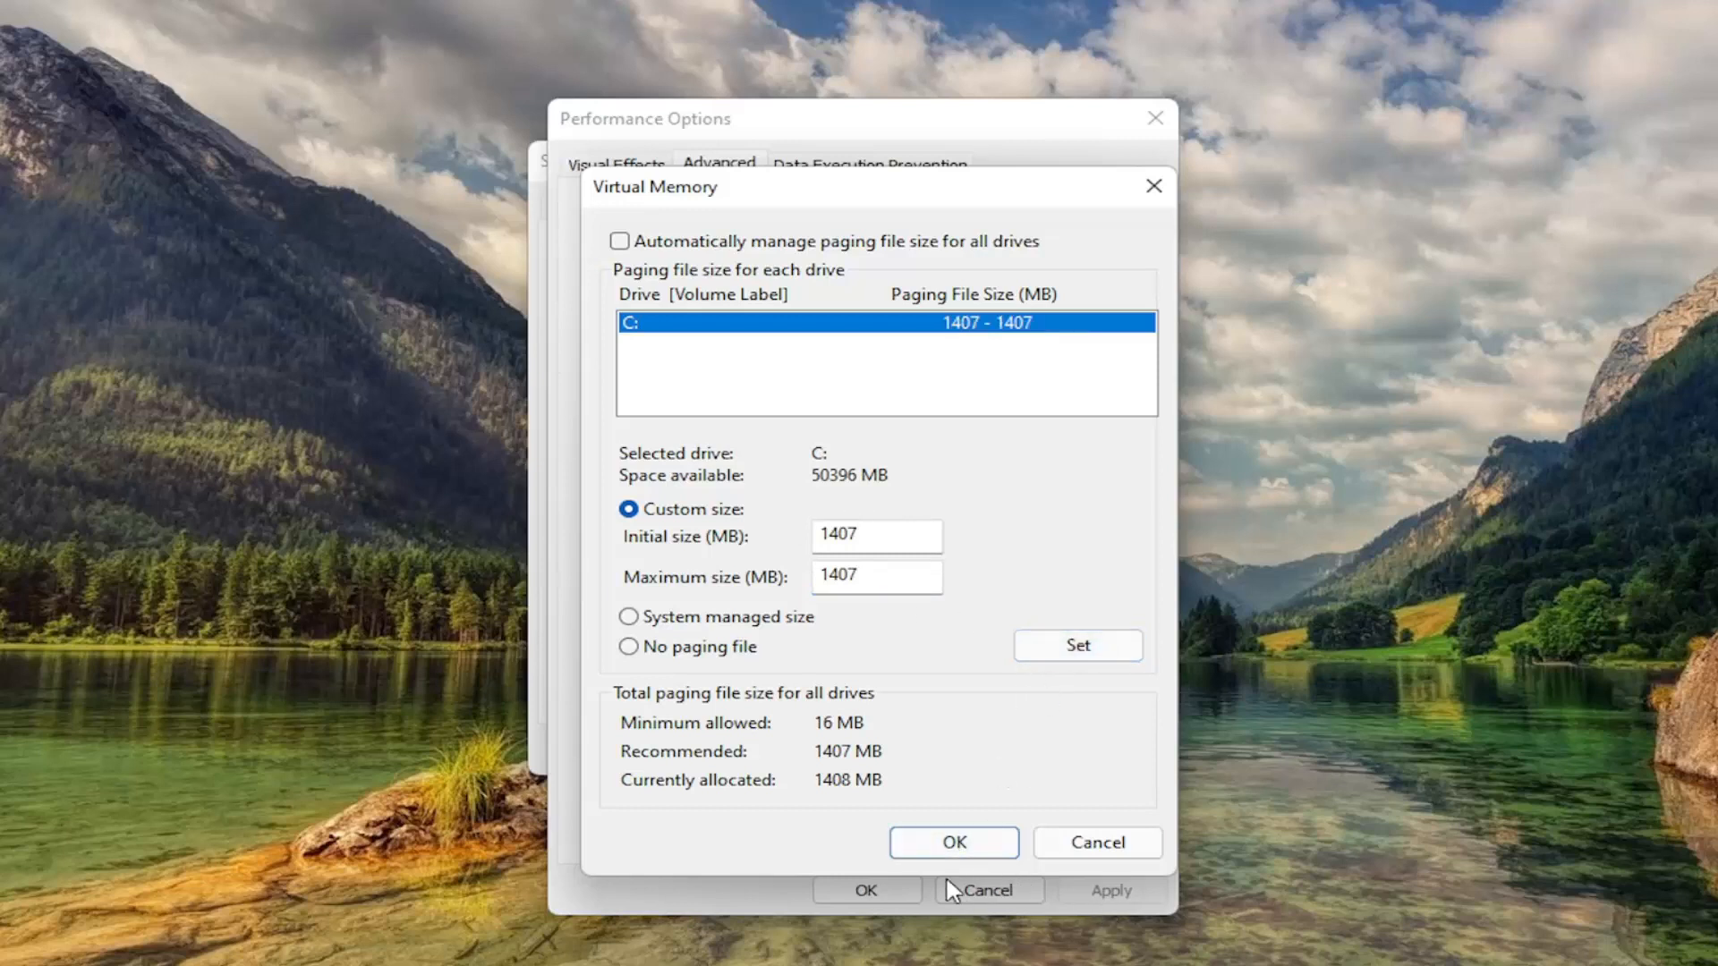
{"action": "left_click", "coordinate": [952, 843]}
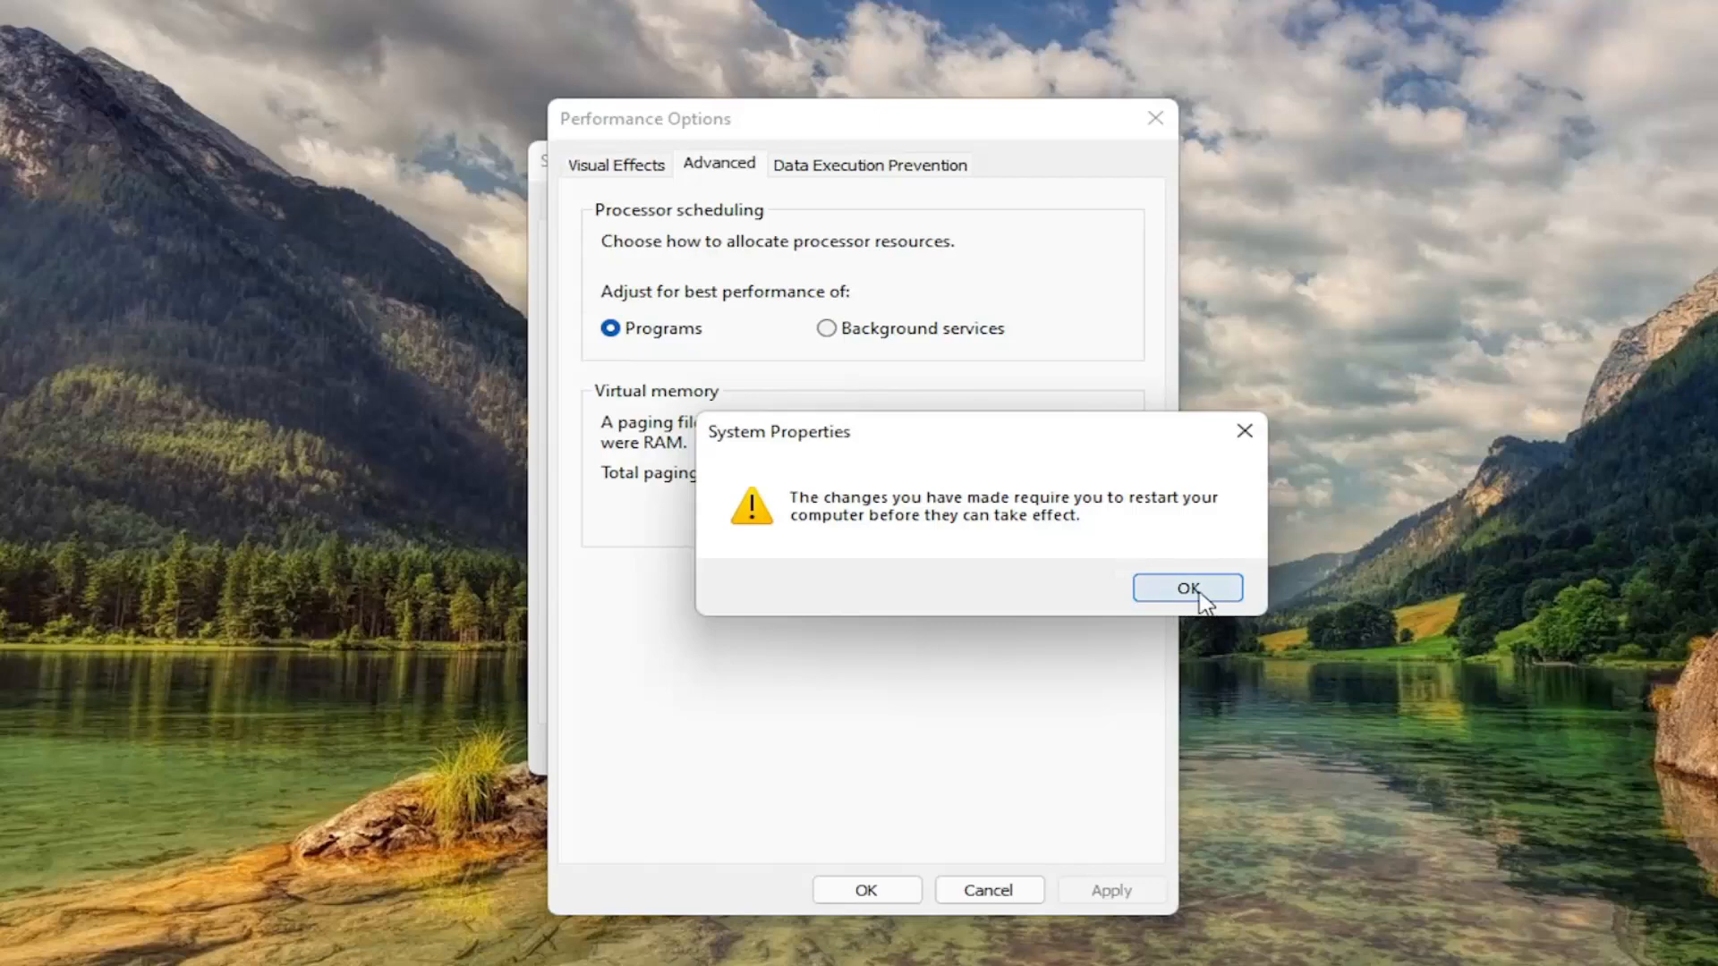
Step: Dismiss the restart notice, close System Properties, and restart Windows now
{"action": "left_click", "coordinate": [1187, 589]}
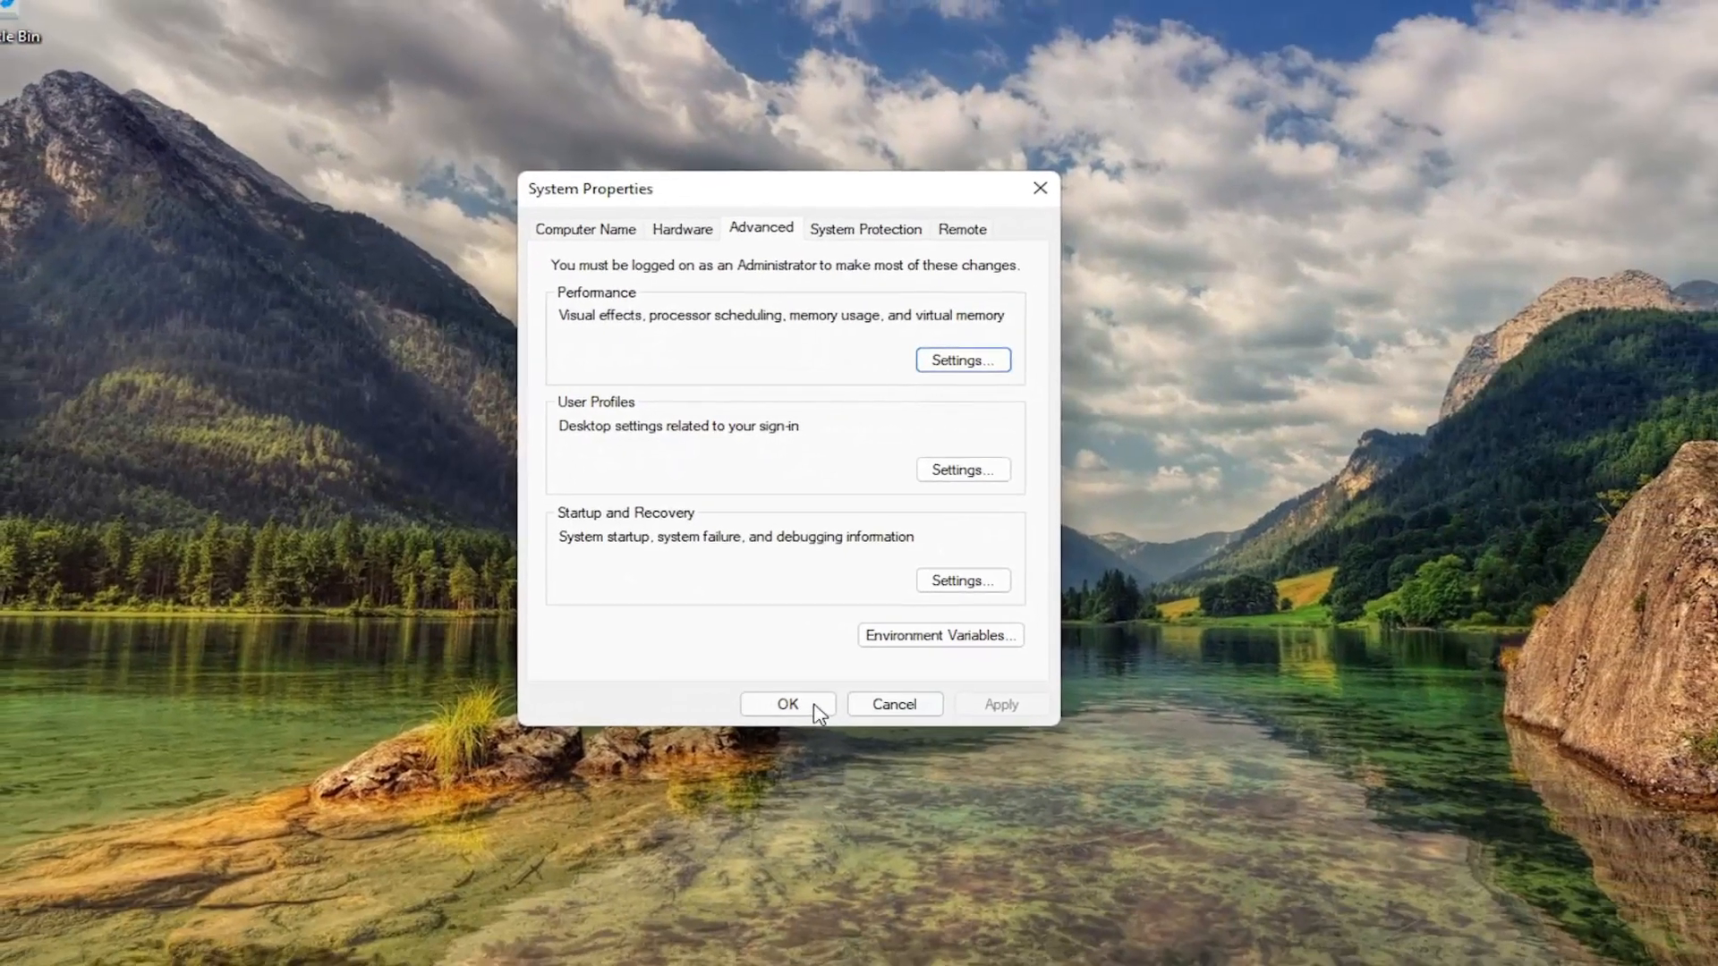
{"action": "left_click", "coordinate": [786, 704]}
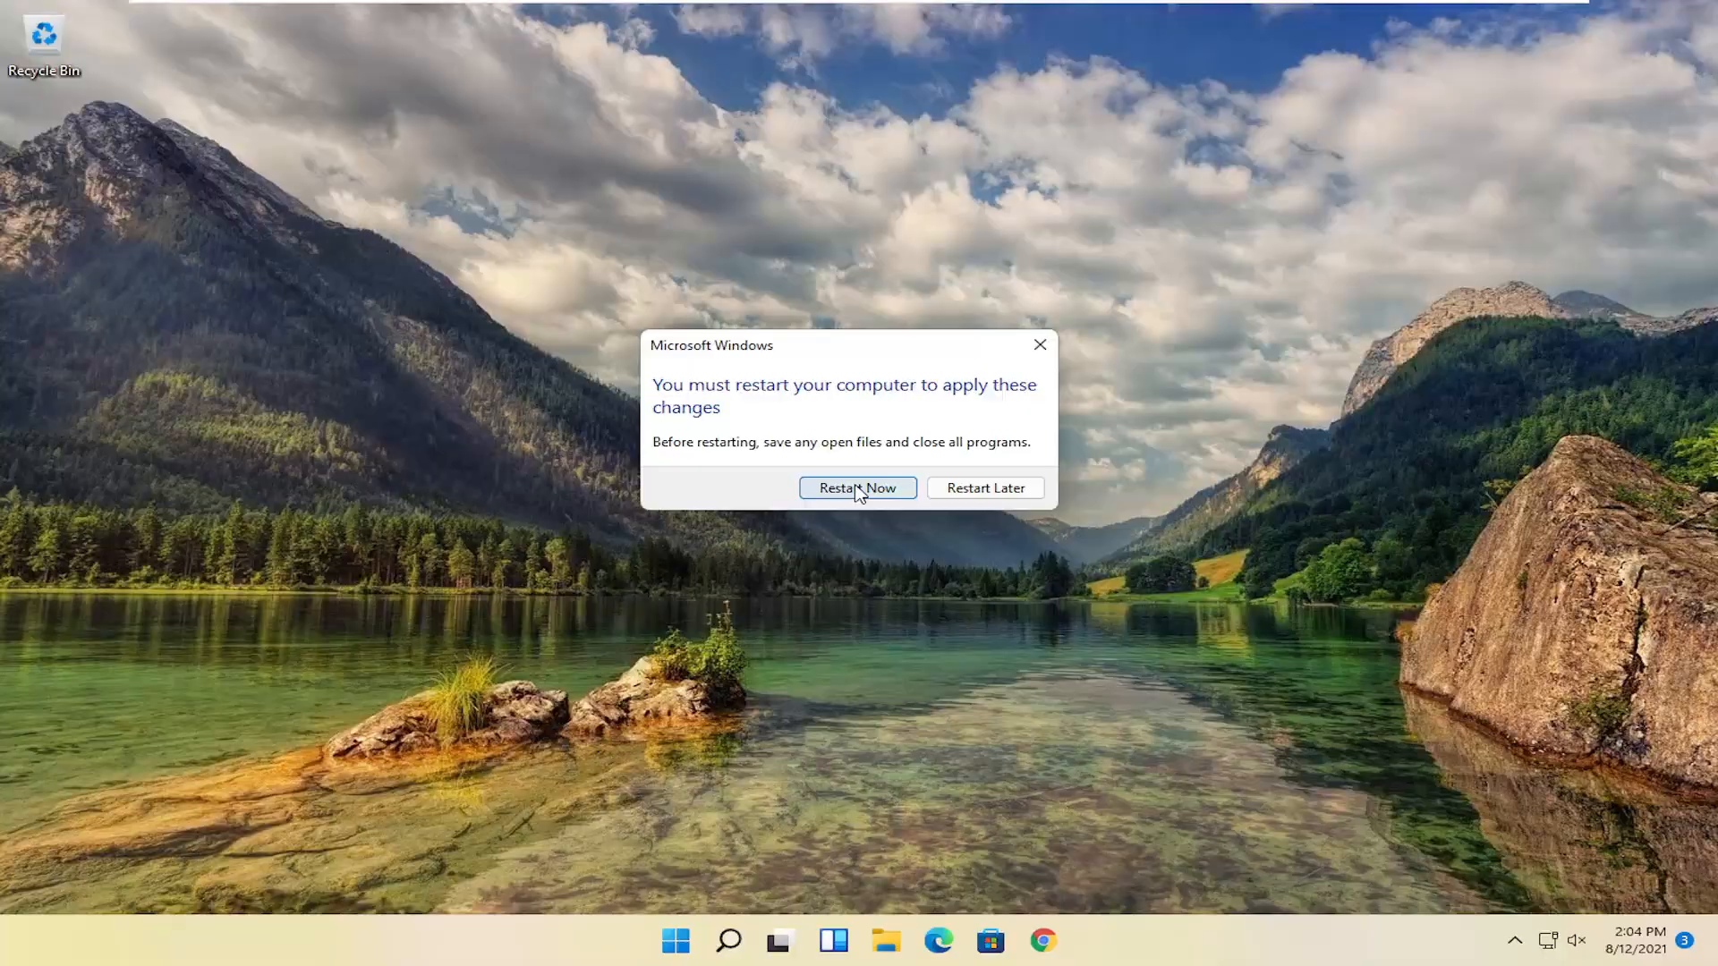
{"action": "left_click", "coordinate": [857, 488]}
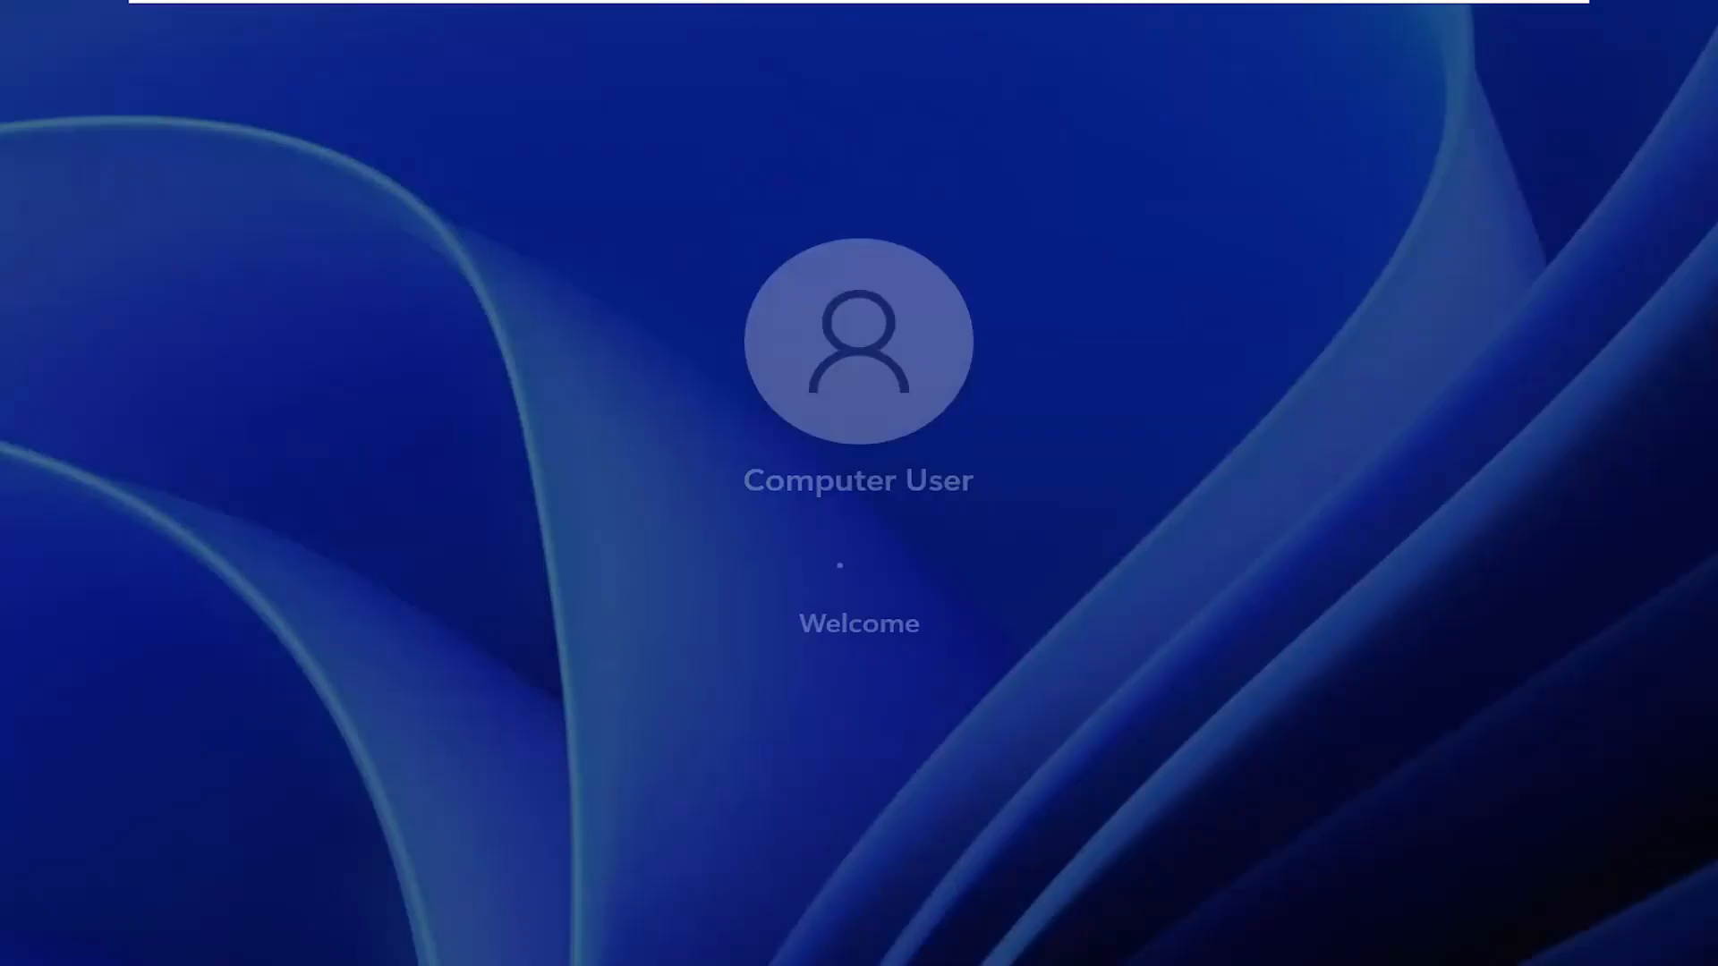